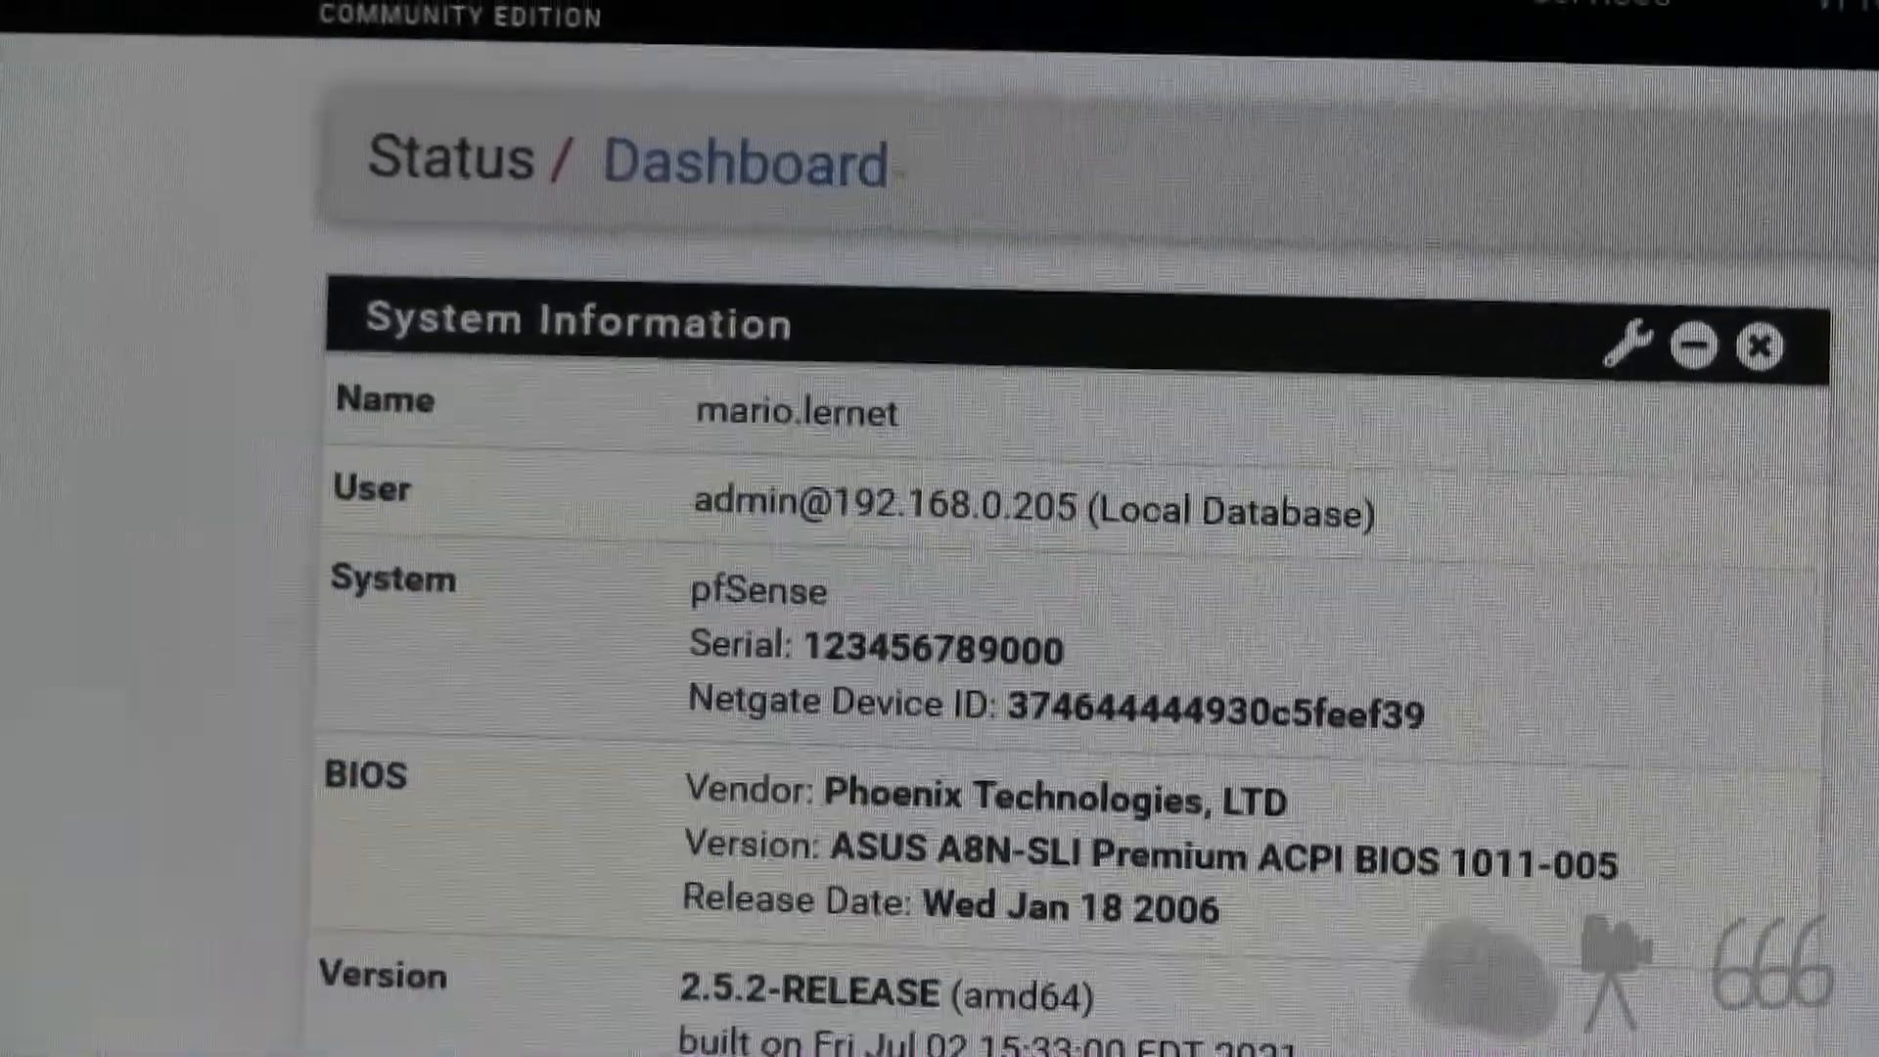
Step: Review luigi's System Information panel, then switch to the mario.lernet tab showing its Athlon 64 X2 CPU and 2006 Phoenix BIOS
scroll("down", 3)
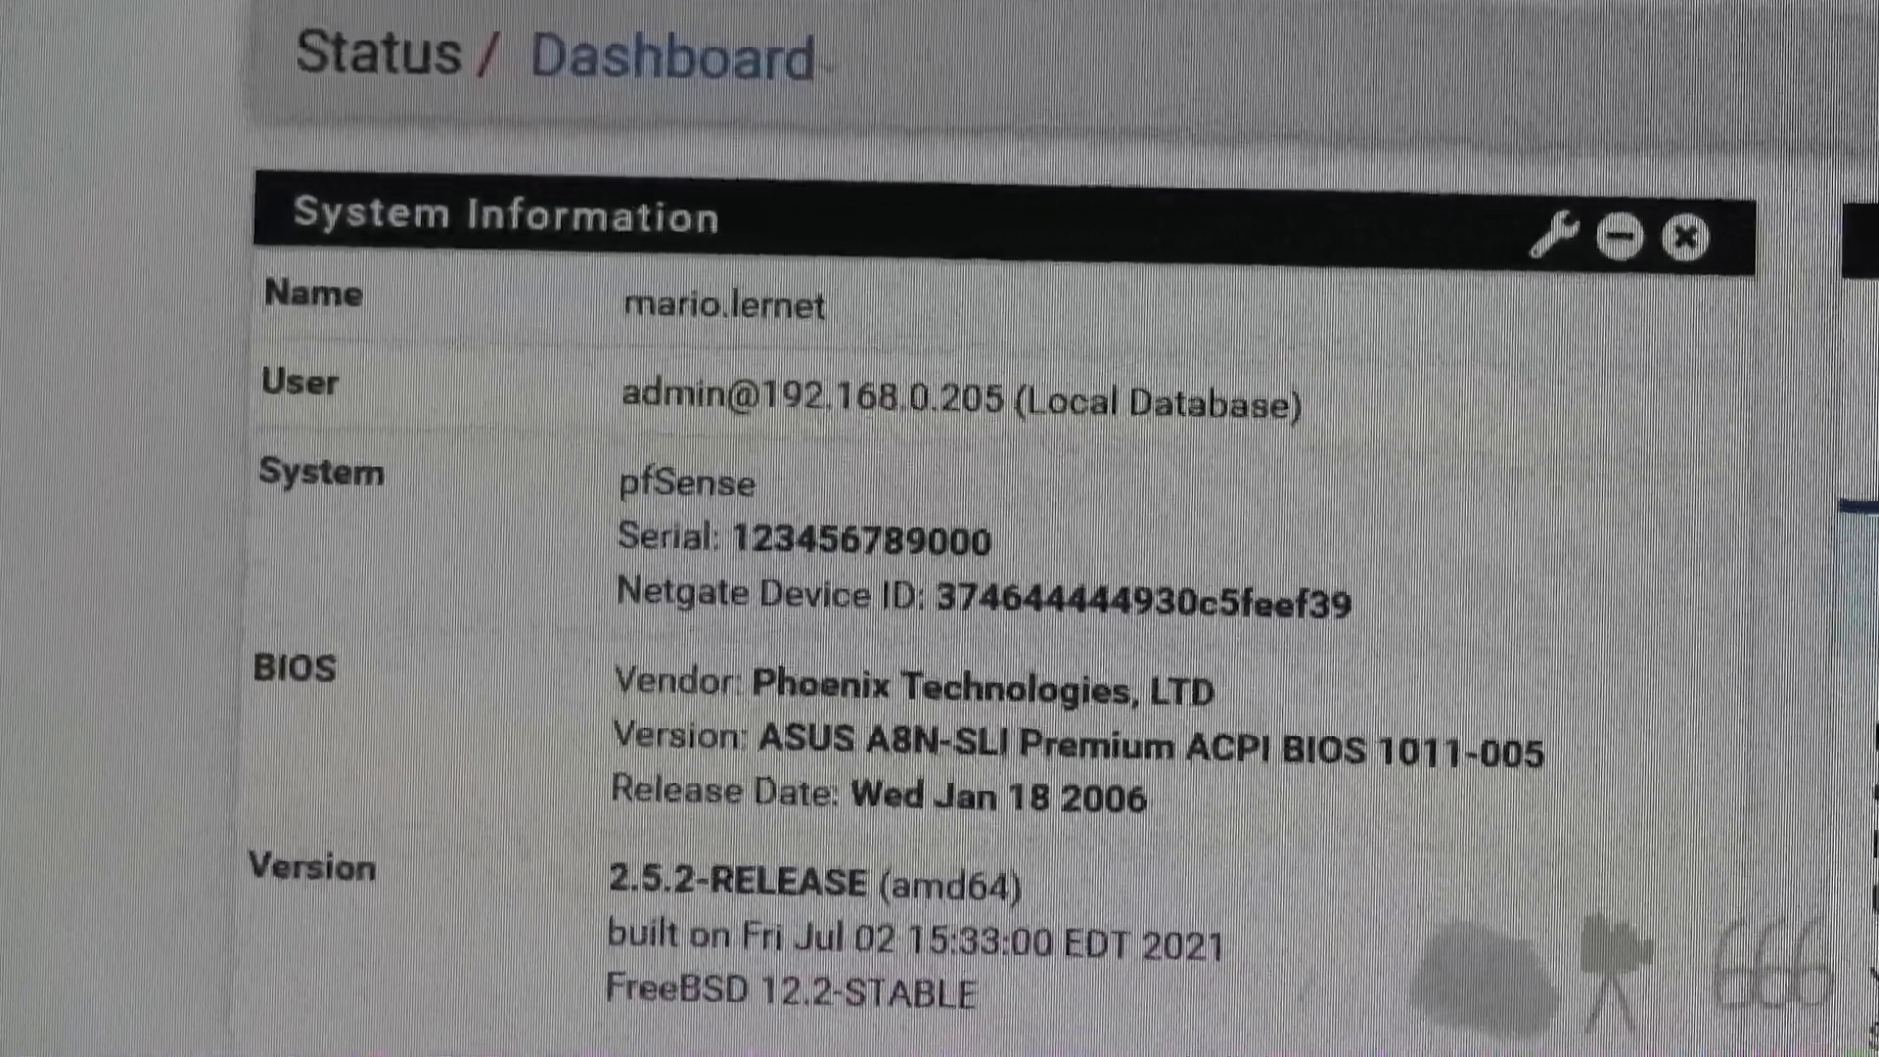
scroll("down", 3)
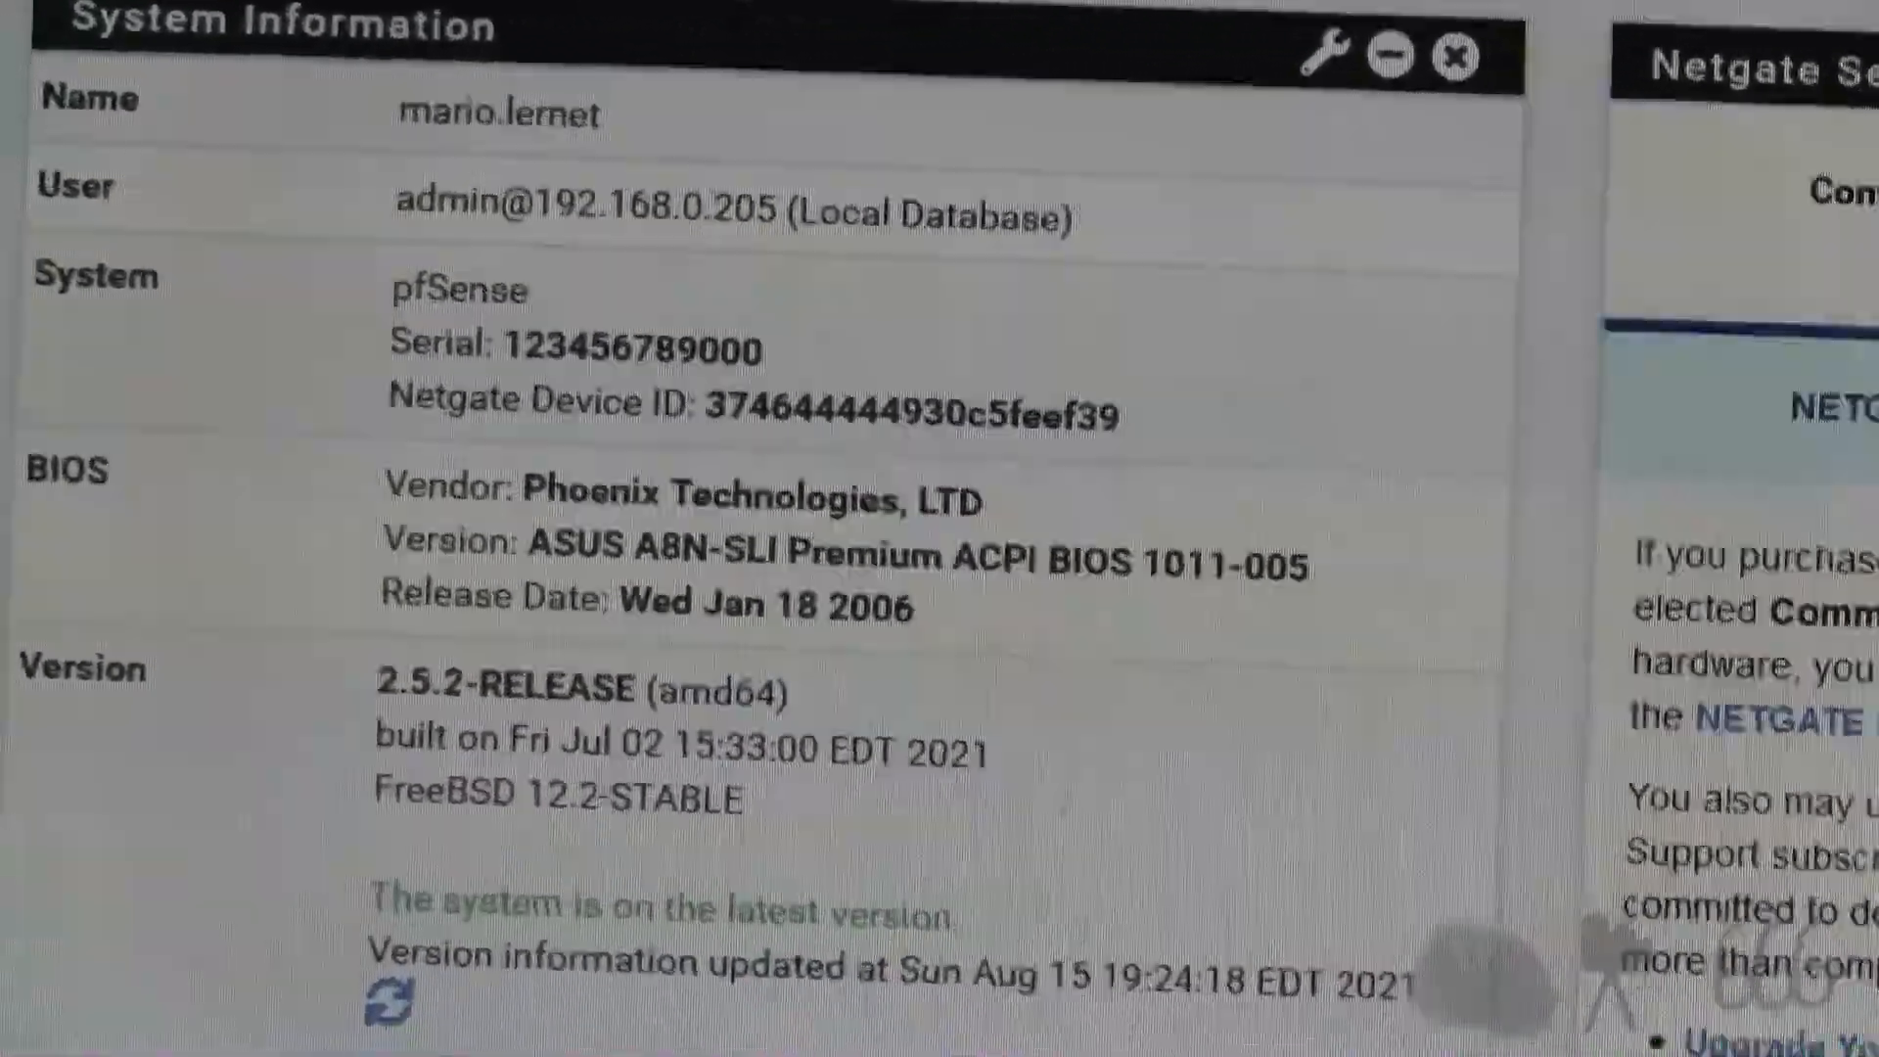
scroll("down", 3)
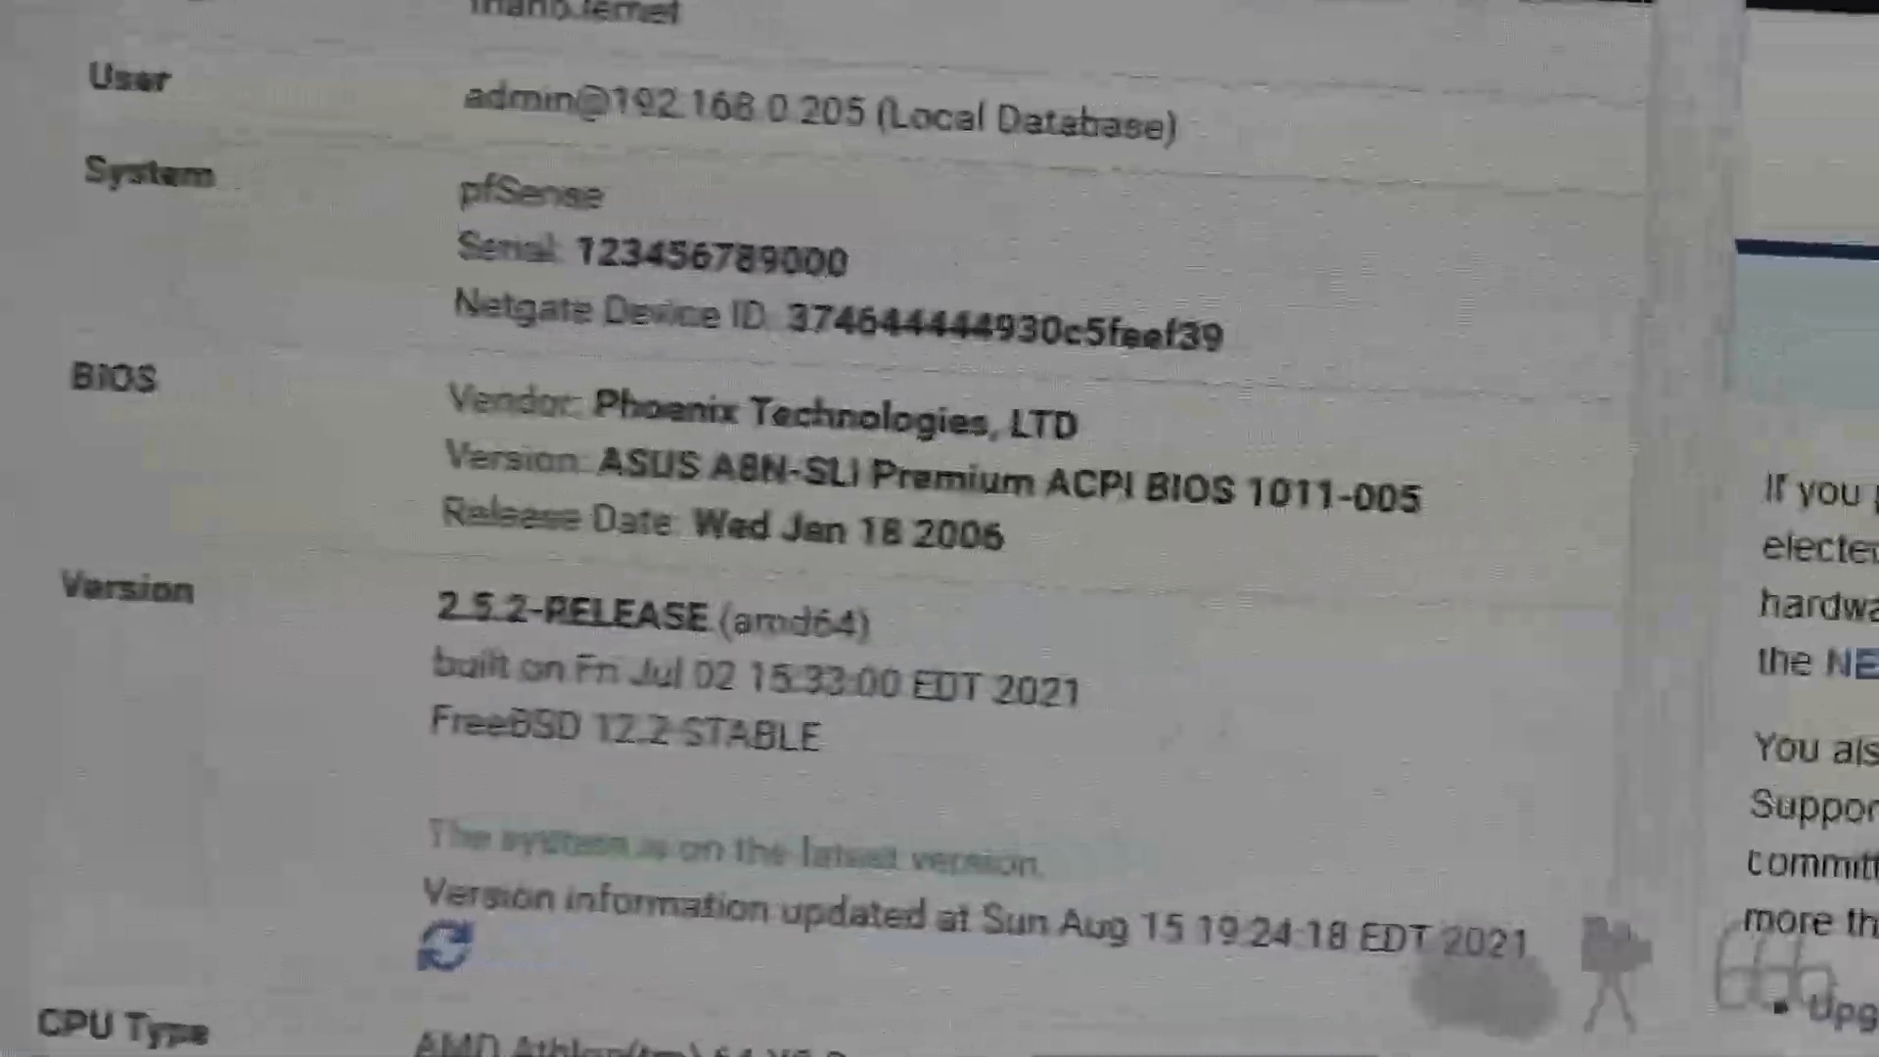
scroll("down", 3)
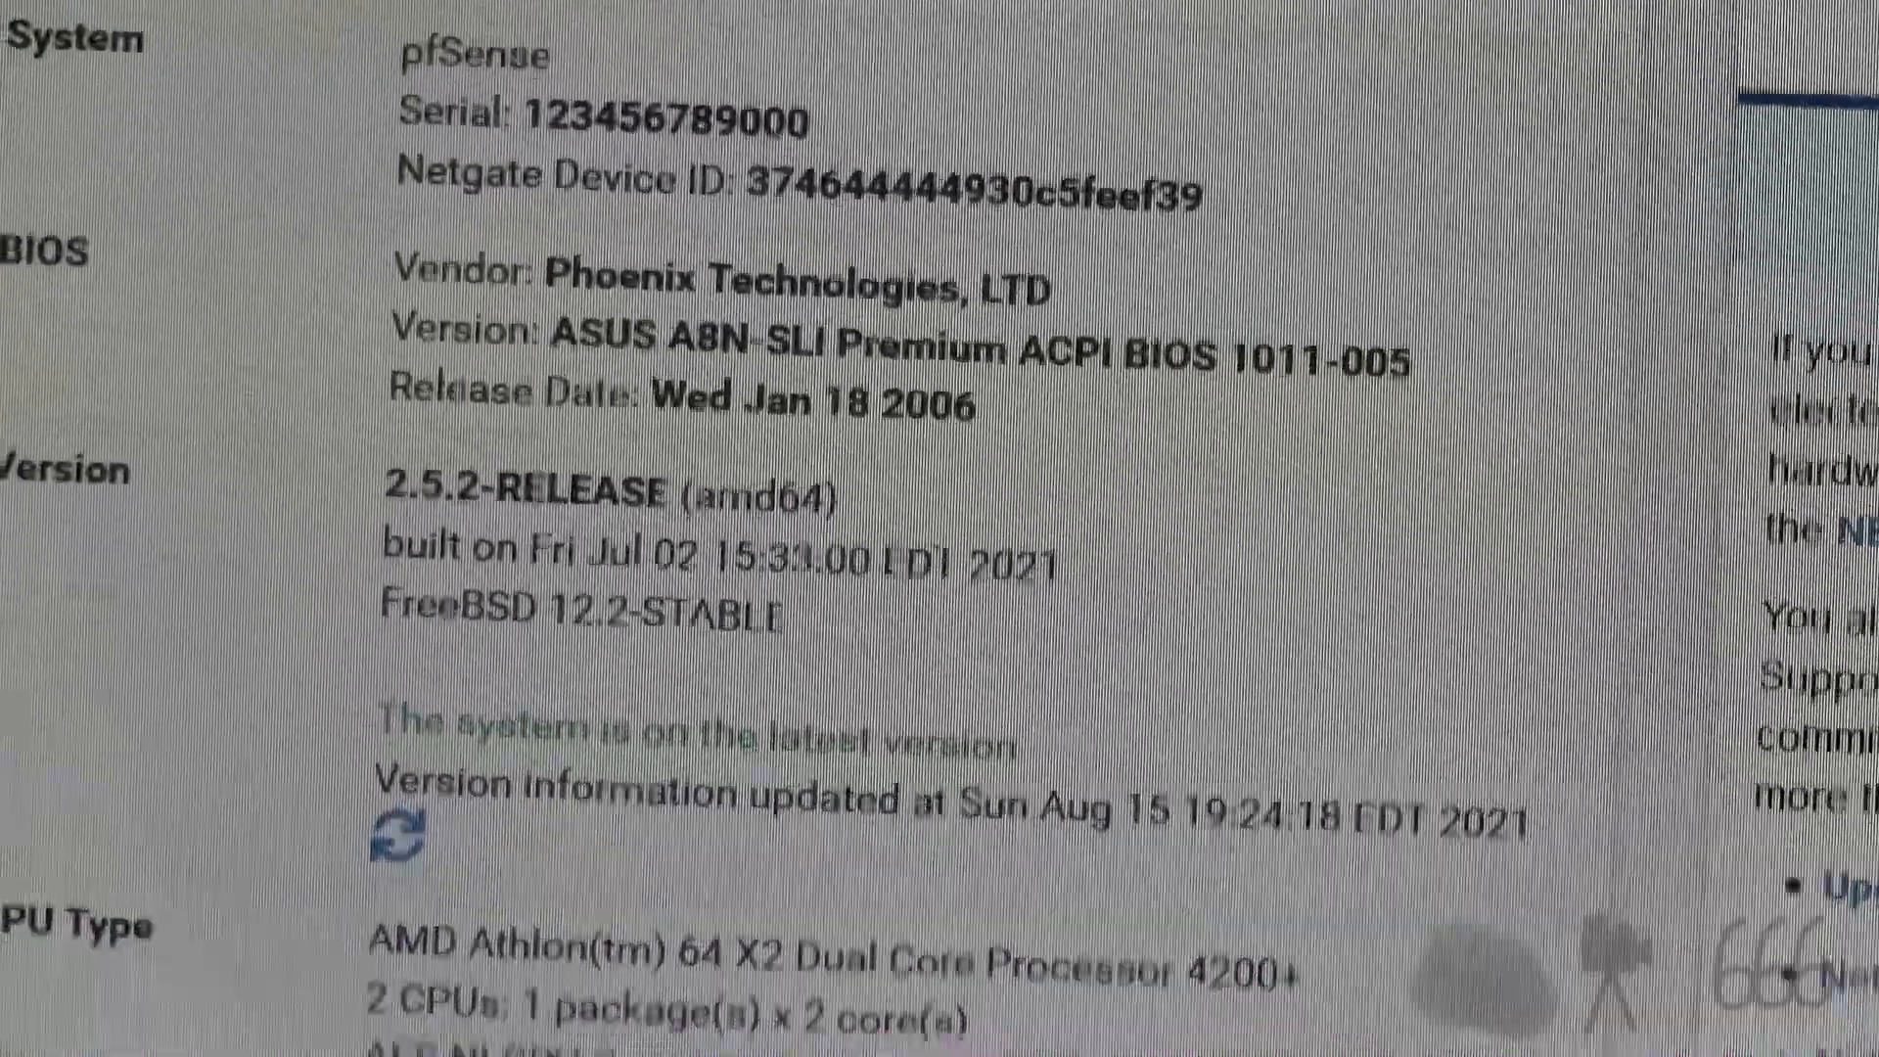
scroll("down", 3)
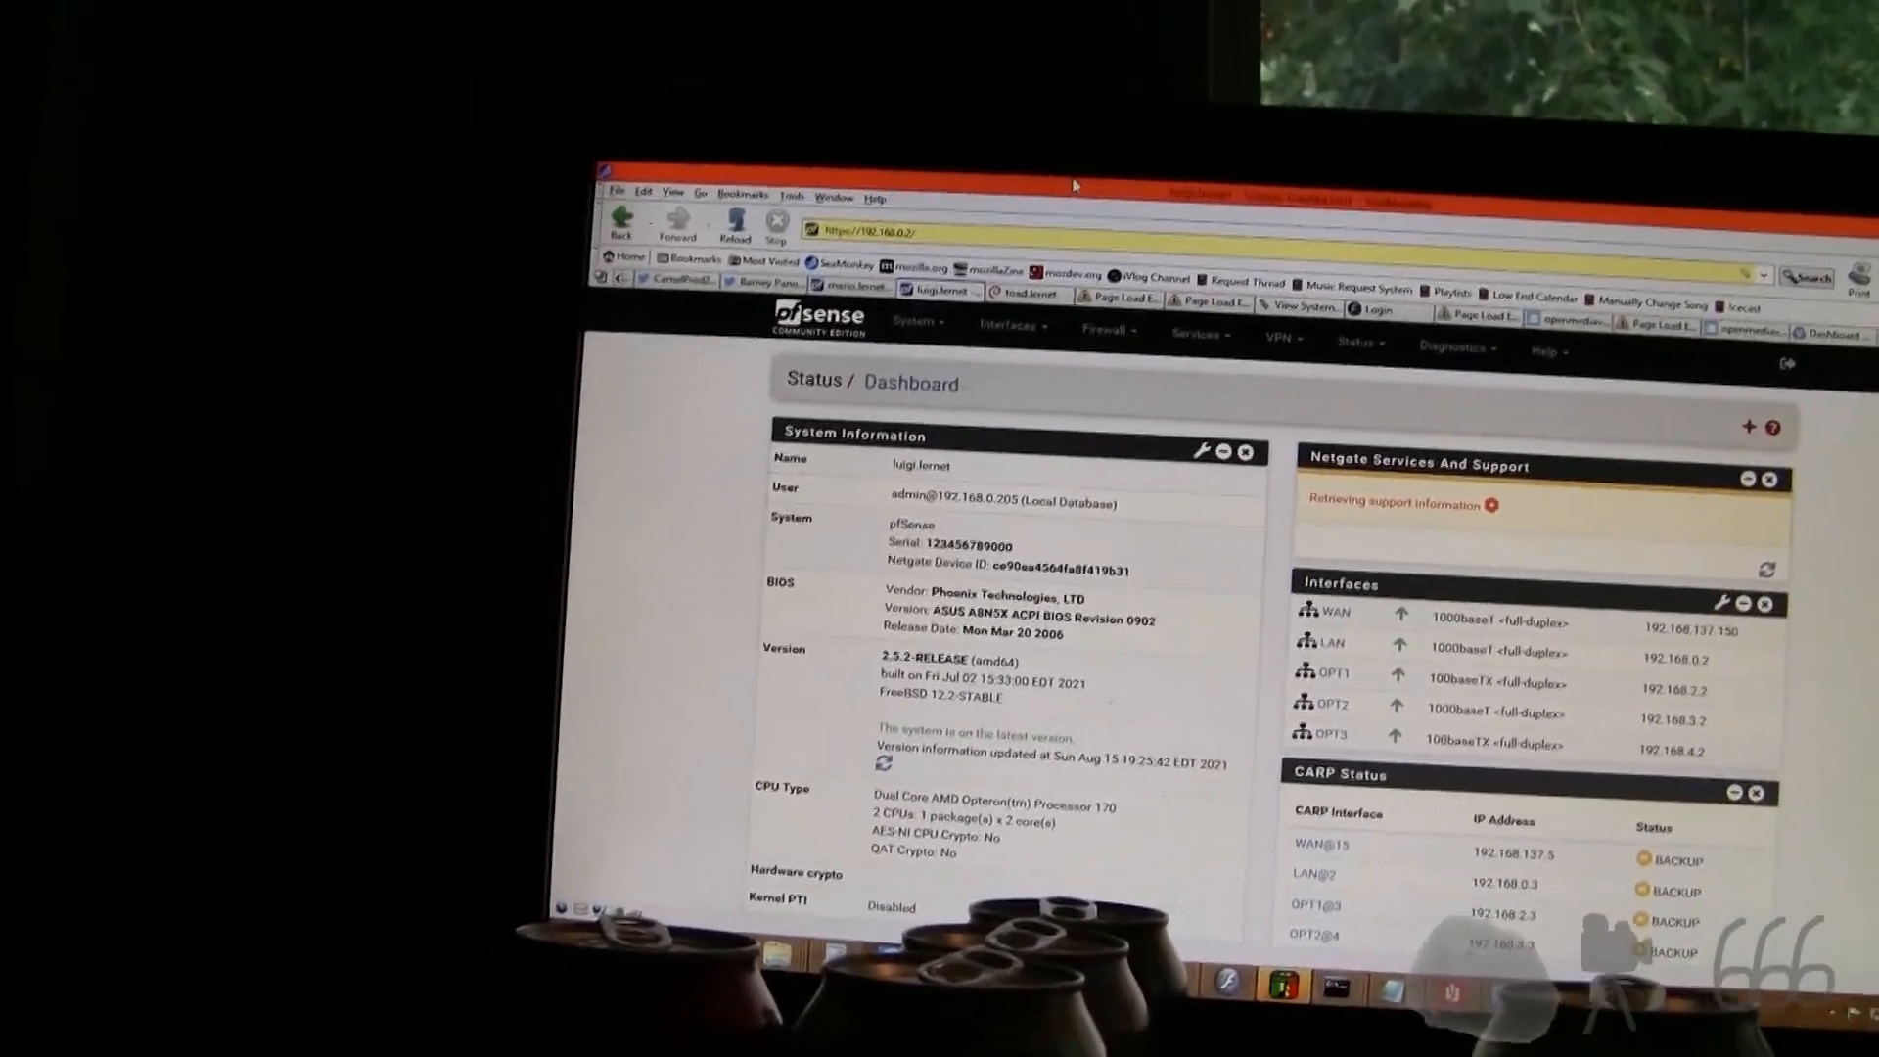
left_click(851, 308)
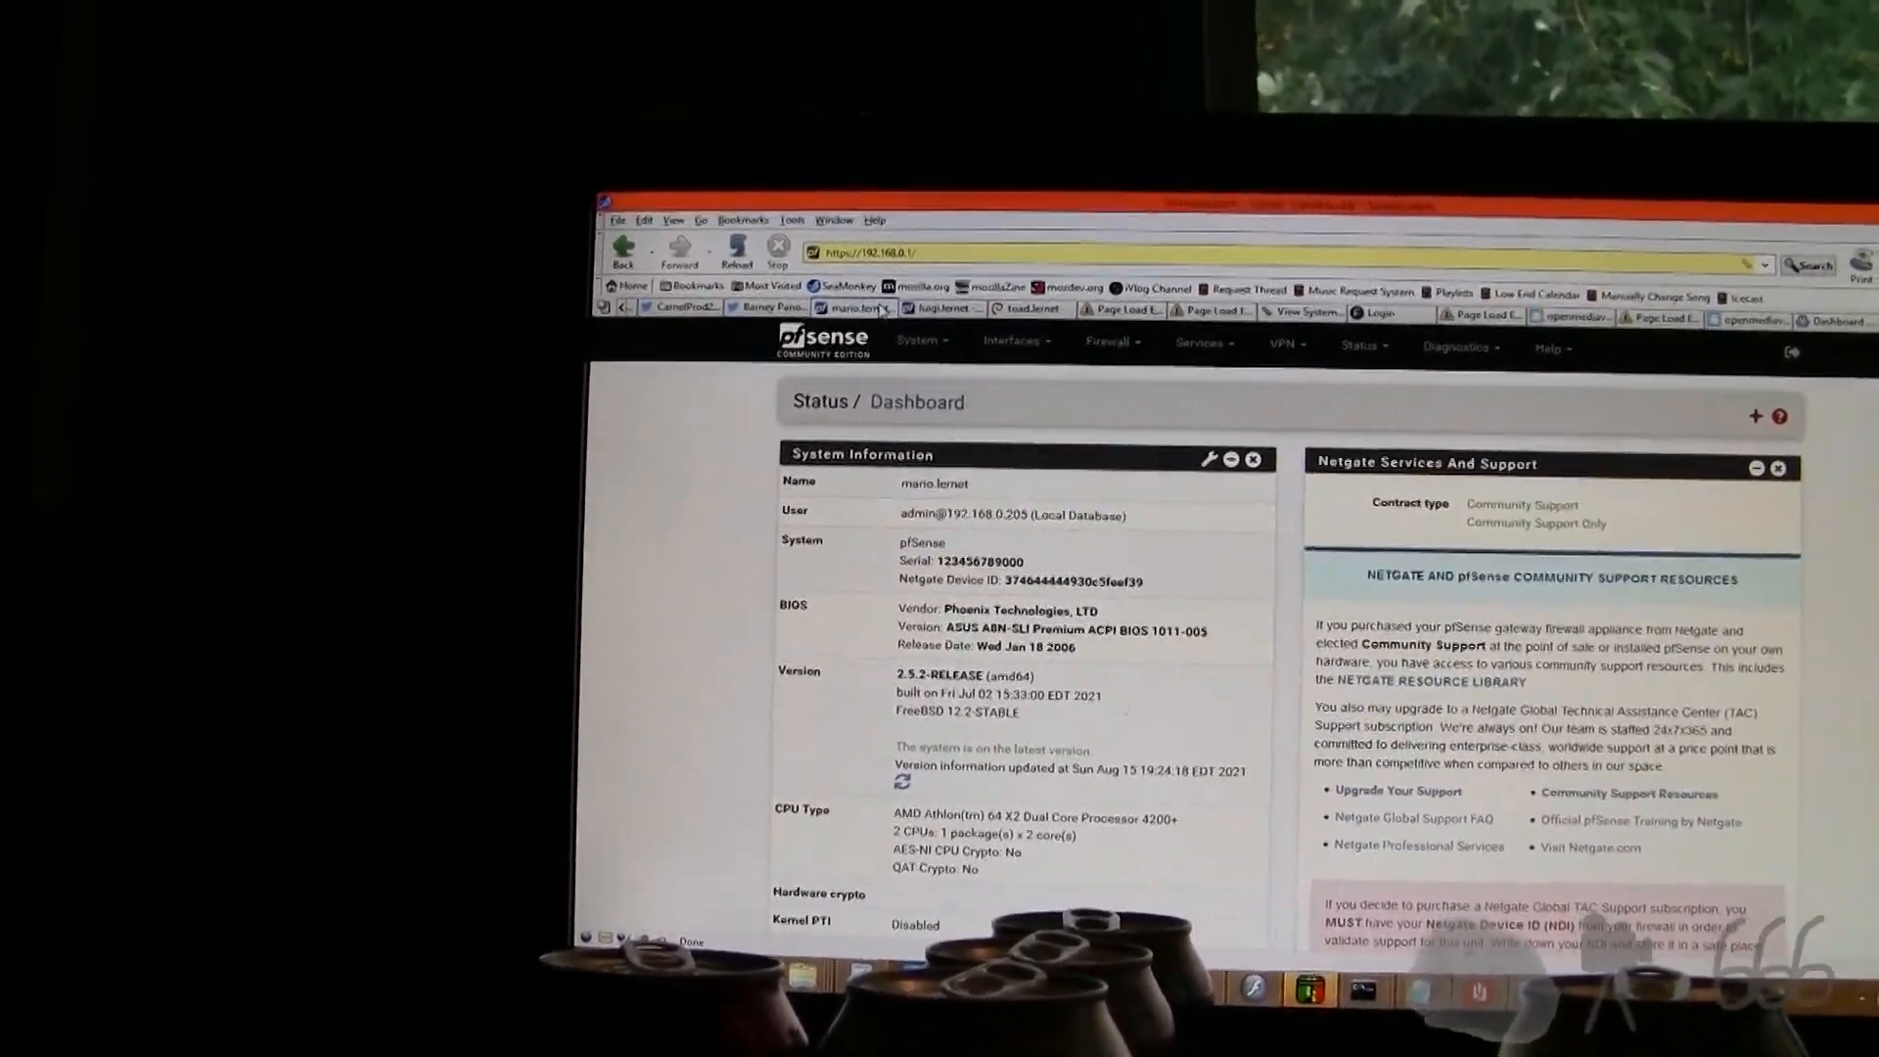